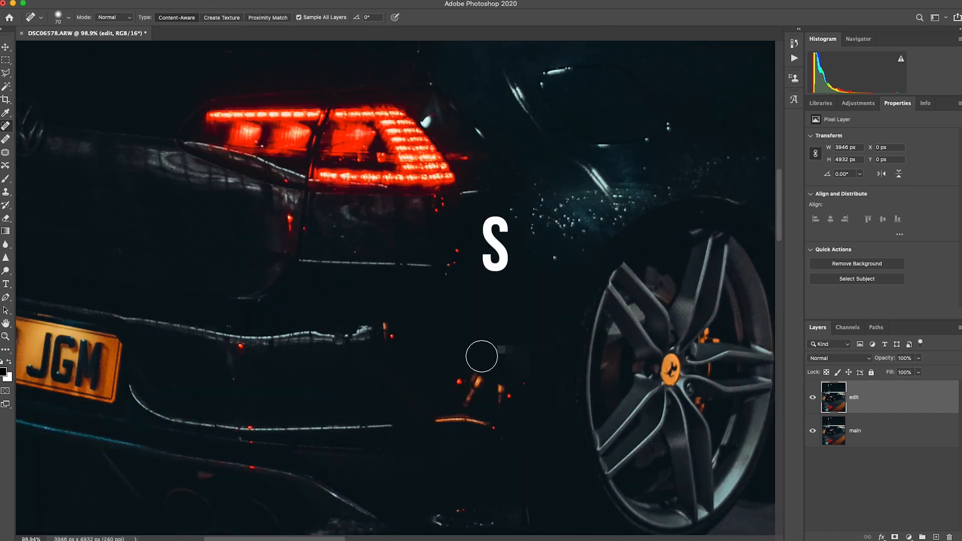
Select the Clone Stamp tool to clone pixels from elsewhere onto the car's bodywork
click(7, 191)
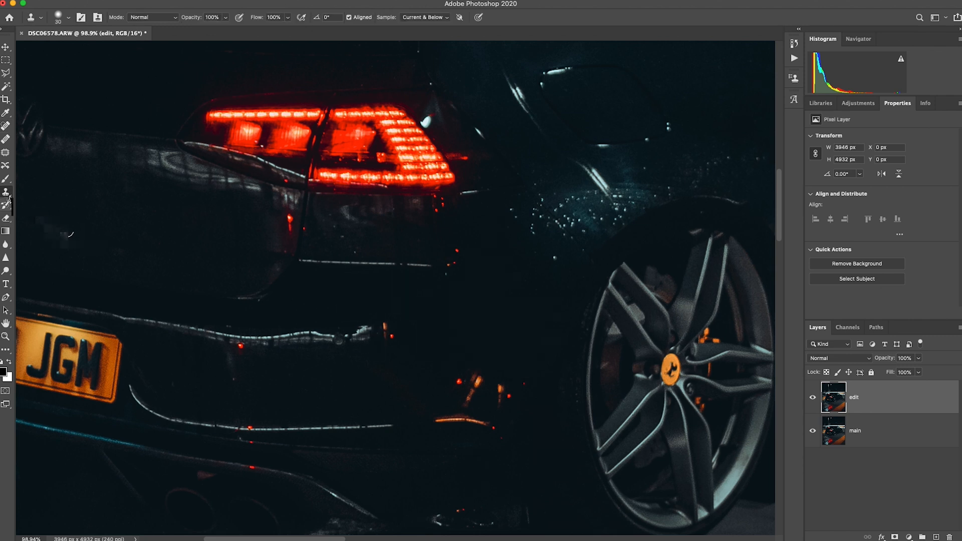
mouse_move(6, 191)
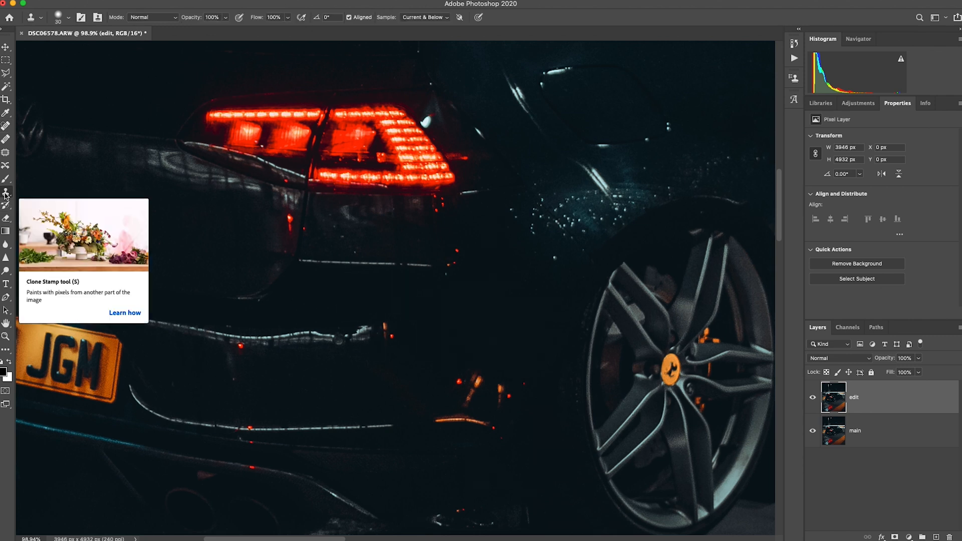